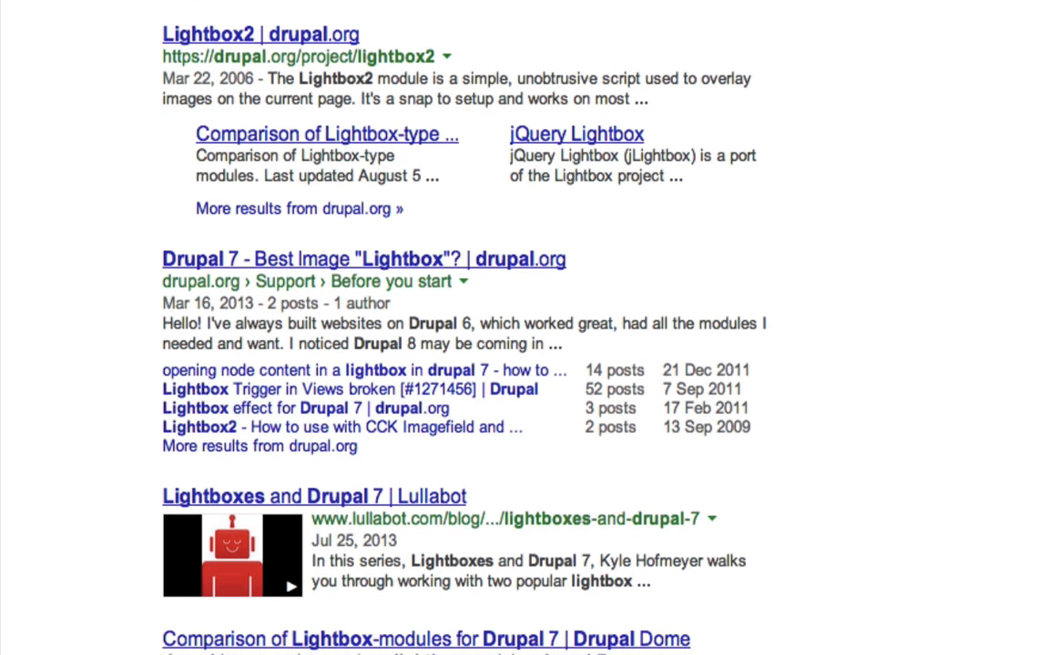
pyautogui.moveTo(226, 41)
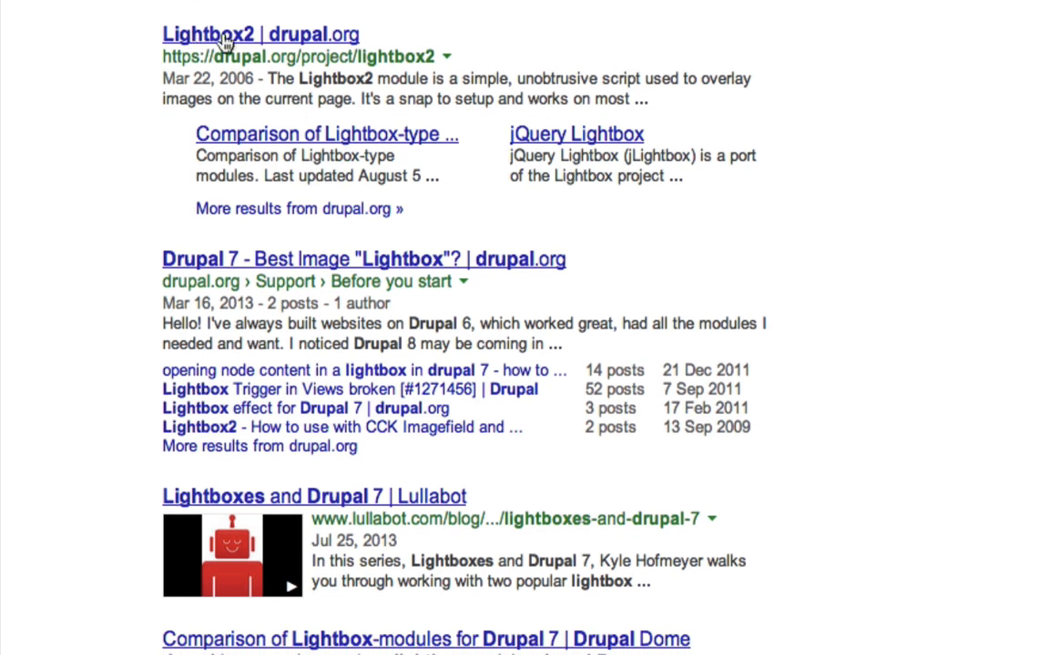
# - Download the Lightbox2 7.x-1.0-beta1 release as a zip from its drupal.org project page
pyautogui.click(229, 34)
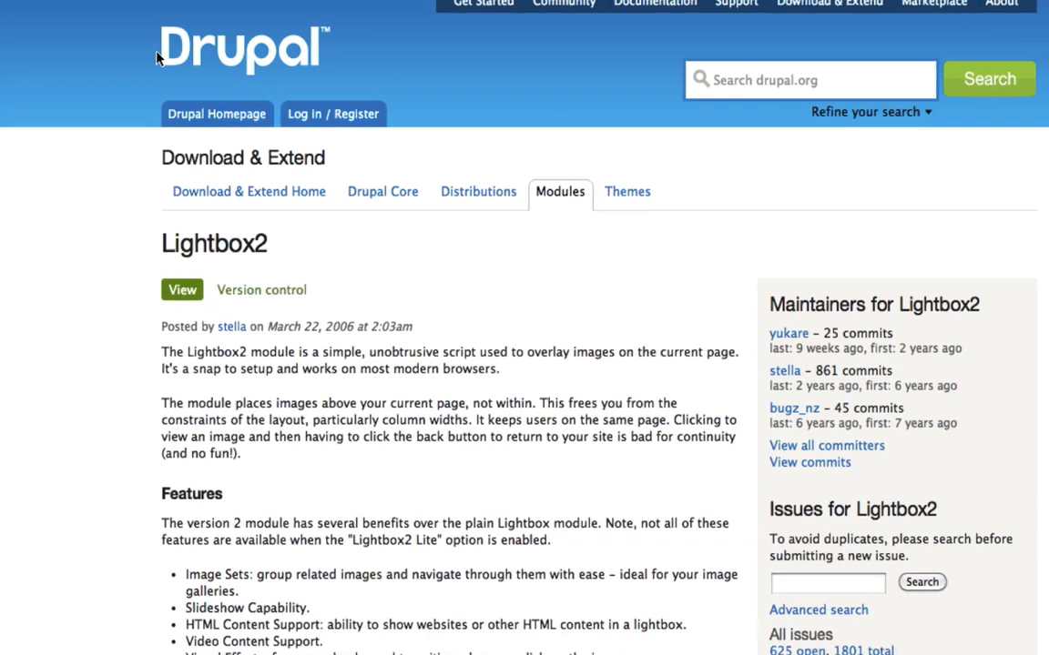
pyautogui.scroll(-3)
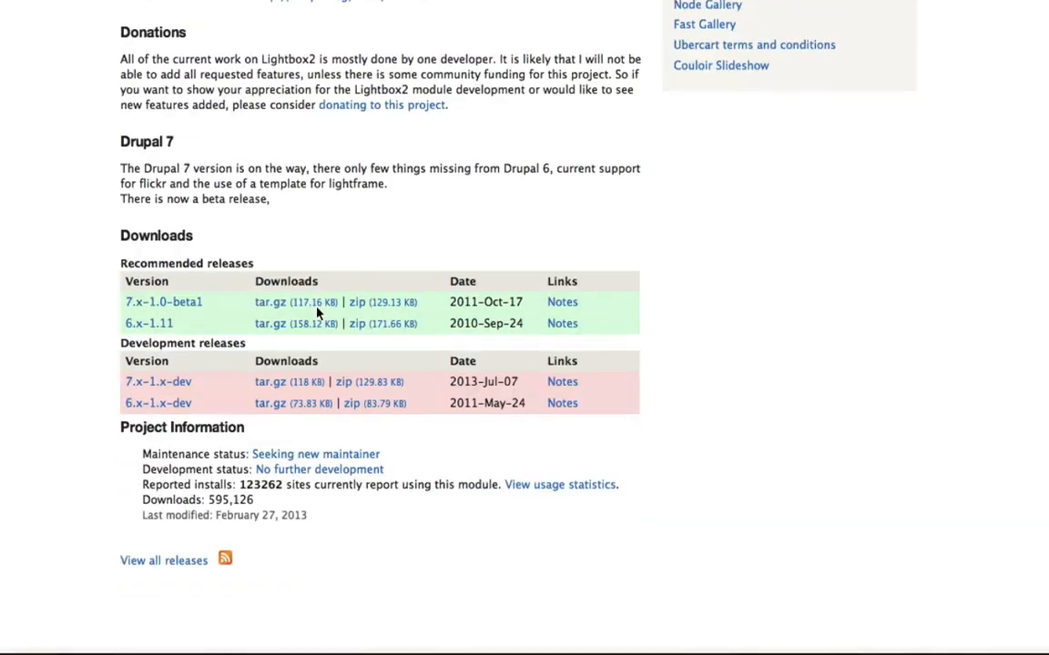
pyautogui.moveTo(358, 301)
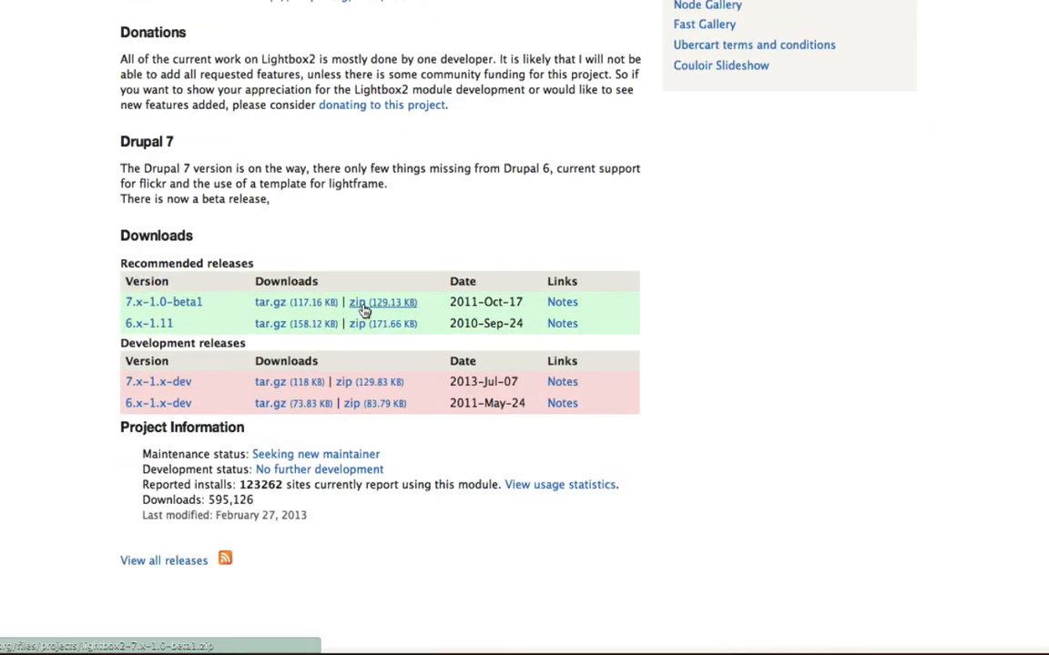
pyautogui.click(382, 301)
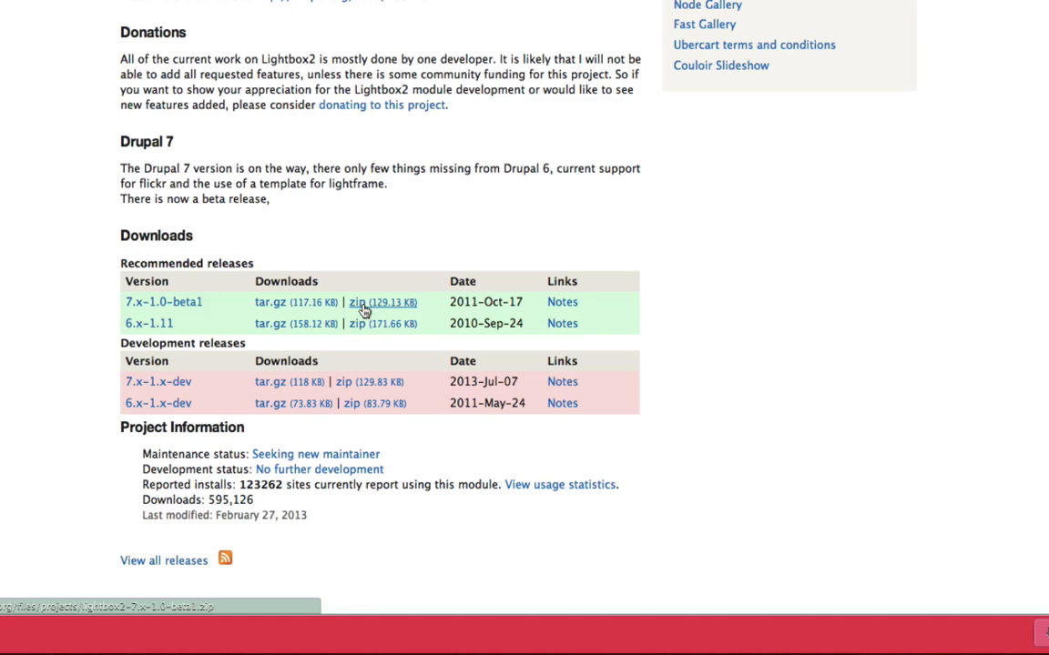
pyautogui.click(383, 302)
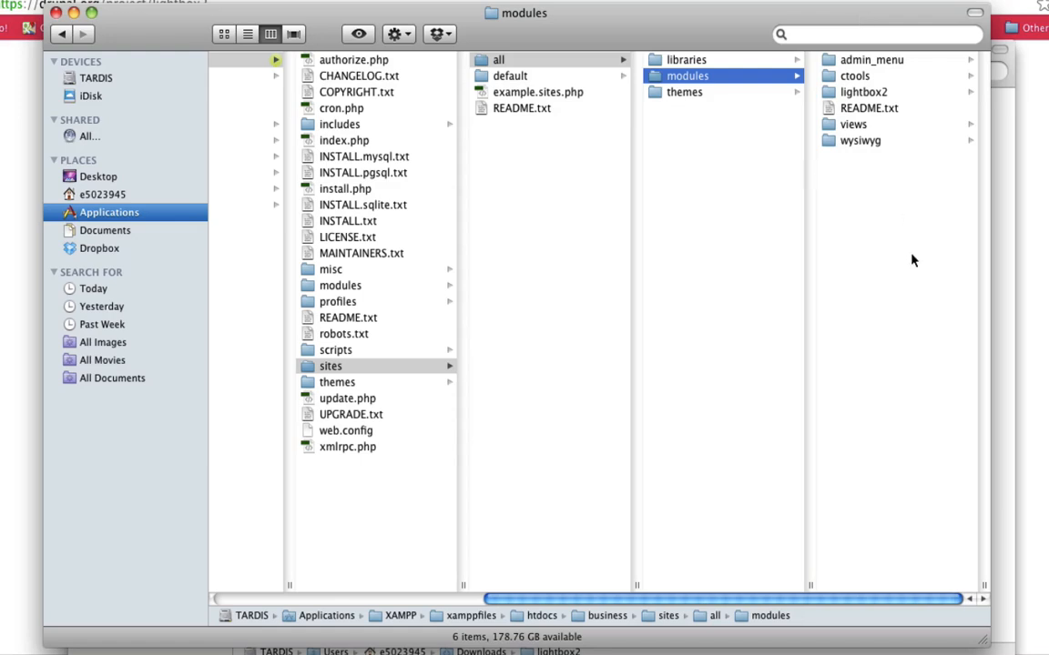
# - Select the lightbox2 folder inside htdocs/business/sites/all/modules in Finder
pyautogui.click(862, 91)
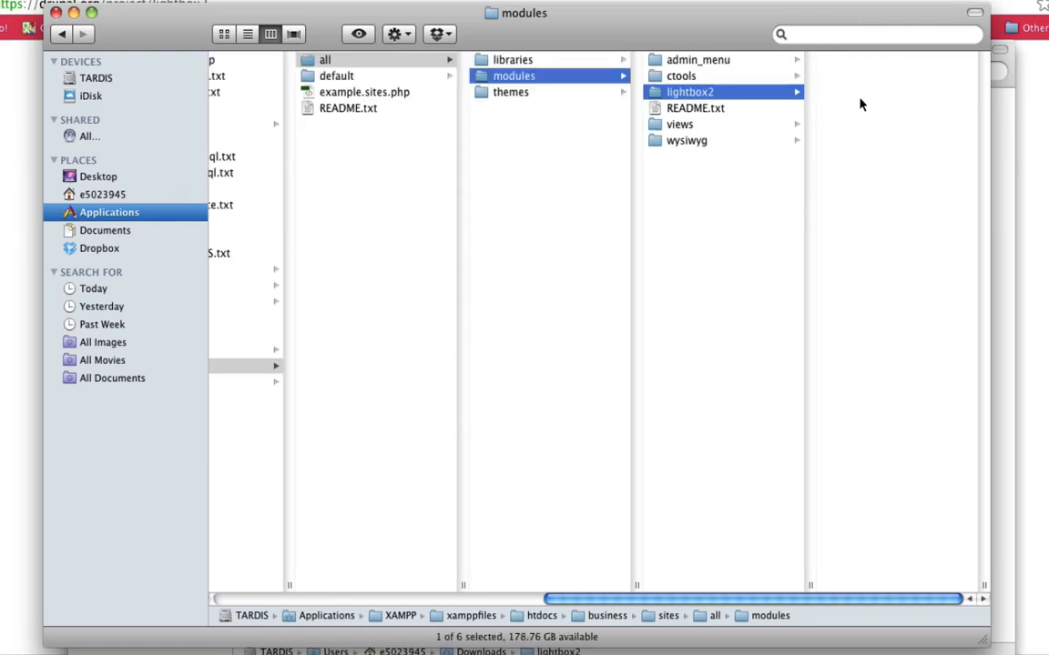
pyautogui.click(690, 91)
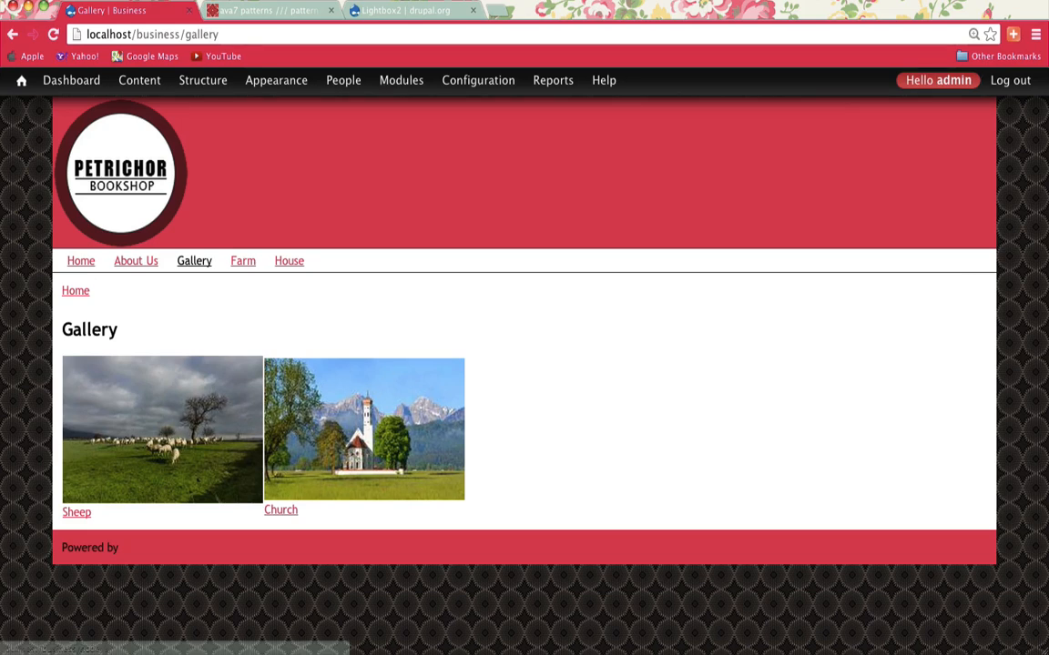
# - Tick Lightbox2 as enabled on the Modules page and save the configuration
pyautogui.click(401, 80)
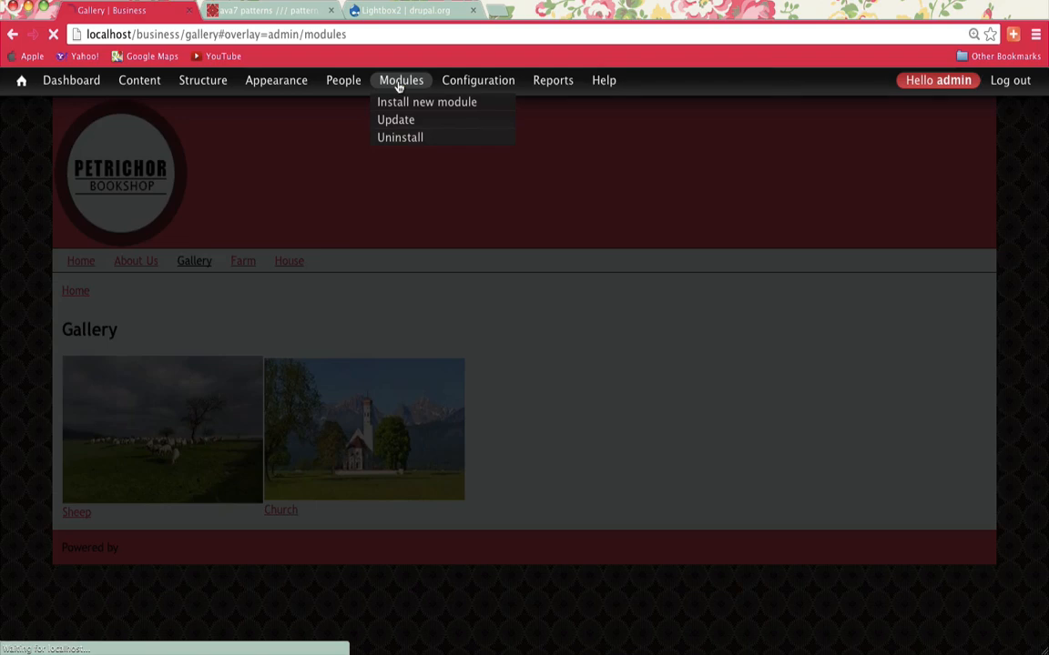
pyautogui.click(401, 80)
pyautogui.write('light')
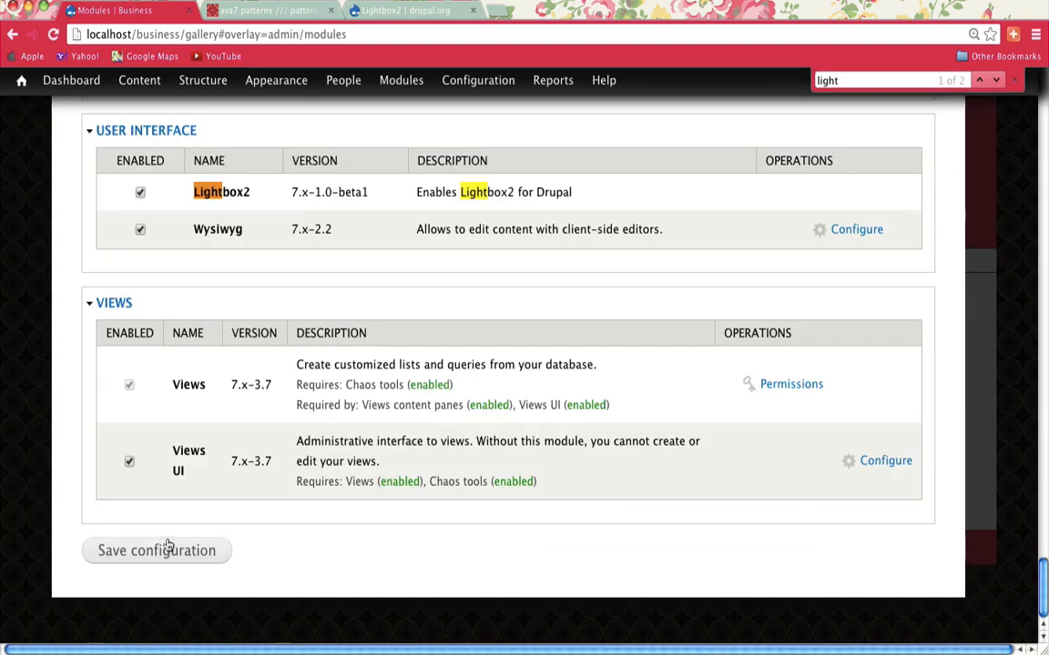
pyautogui.click(155, 550)
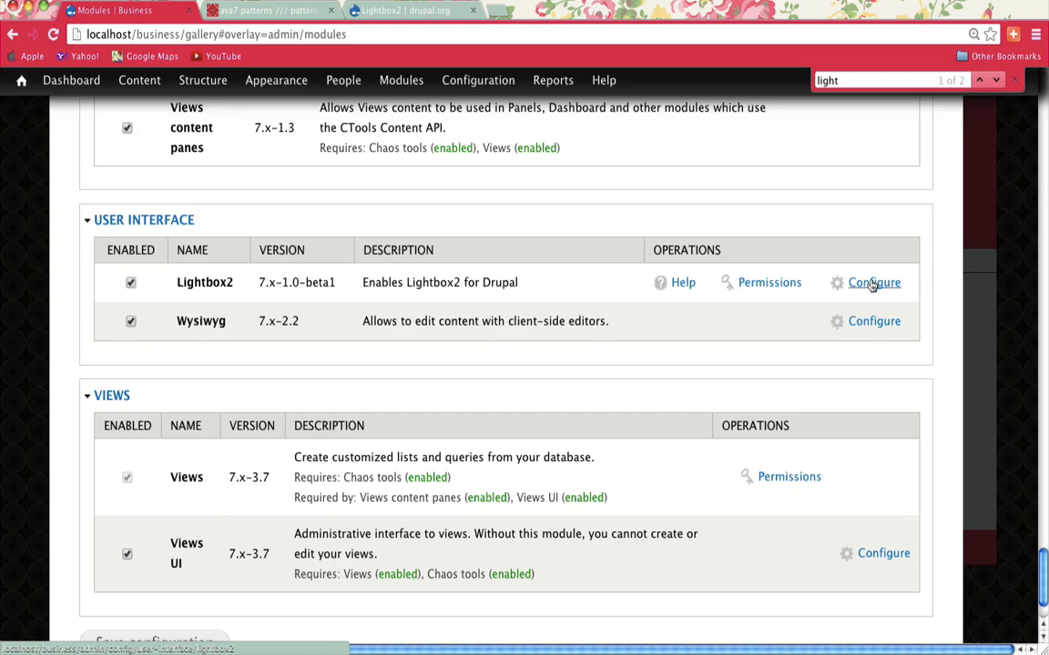
# - In Lightbox2's settings, turn on Continuous galleries under Layout settings
pyautogui.click(873, 283)
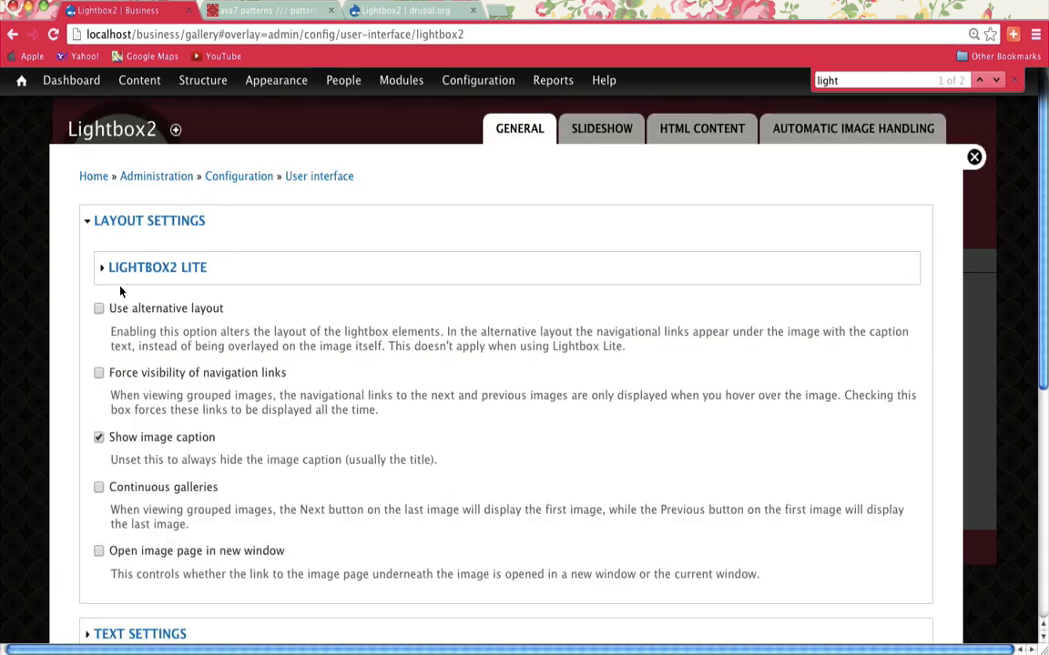
pyautogui.scroll(-3)
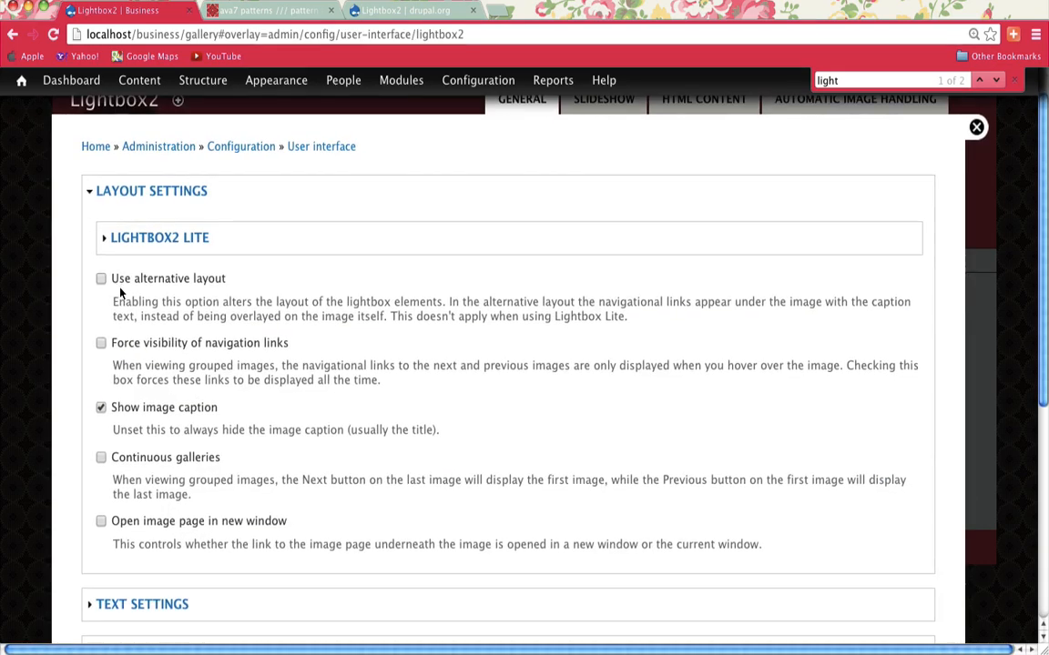
pyautogui.click(101, 457)
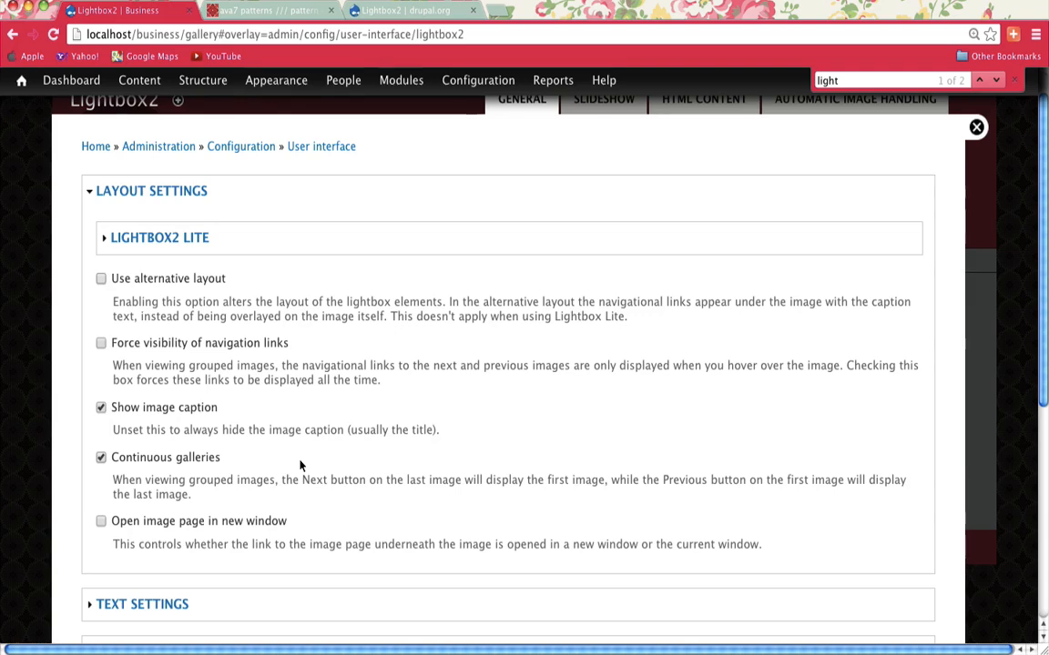
pyautogui.scroll(-3)
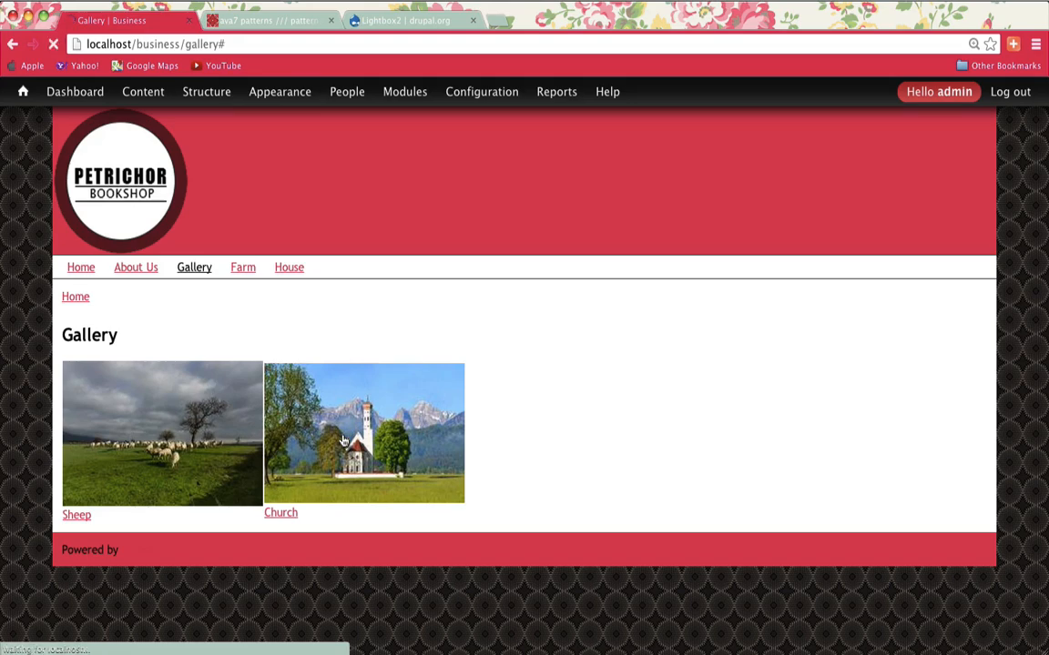
# - Open the Church image from the Gallery page and scroll through its node page
pyautogui.click(364, 433)
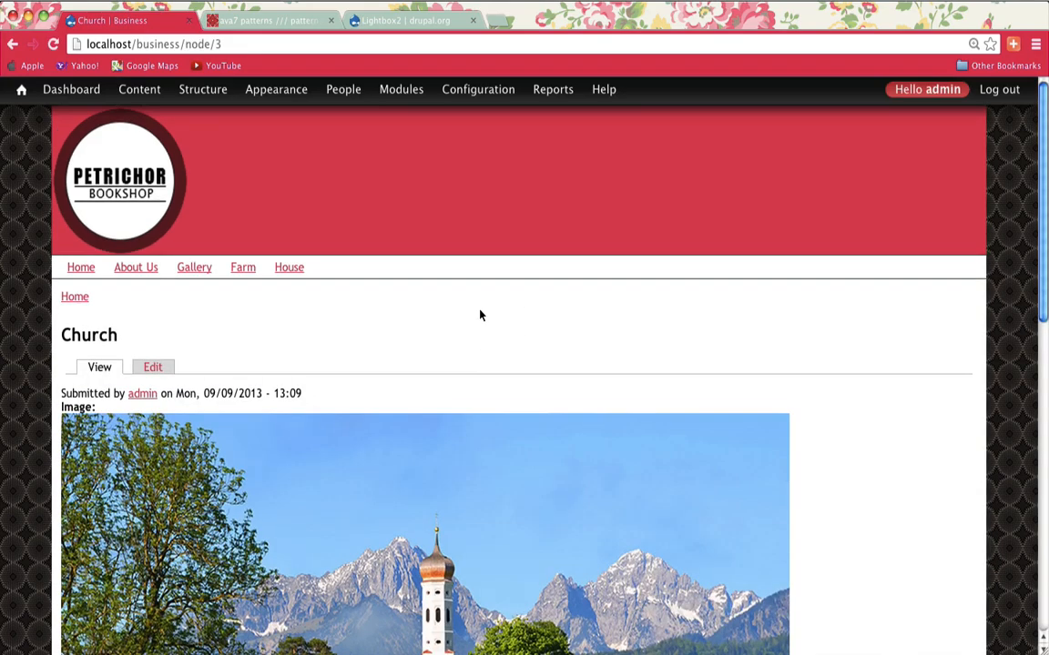
pyautogui.scroll(-3)
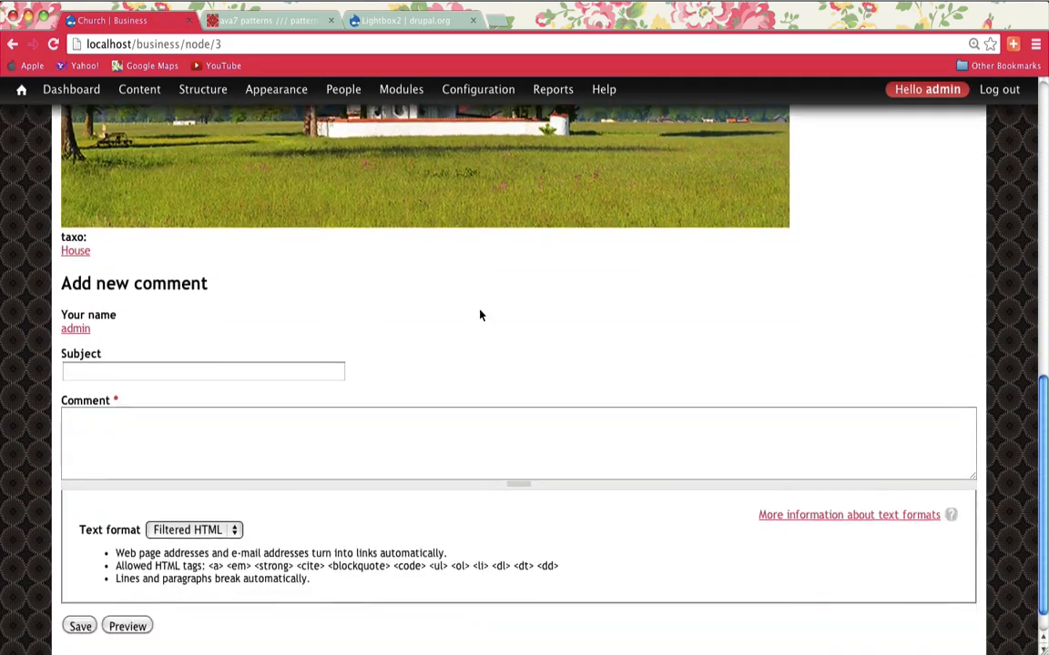
pyautogui.scroll(-3)
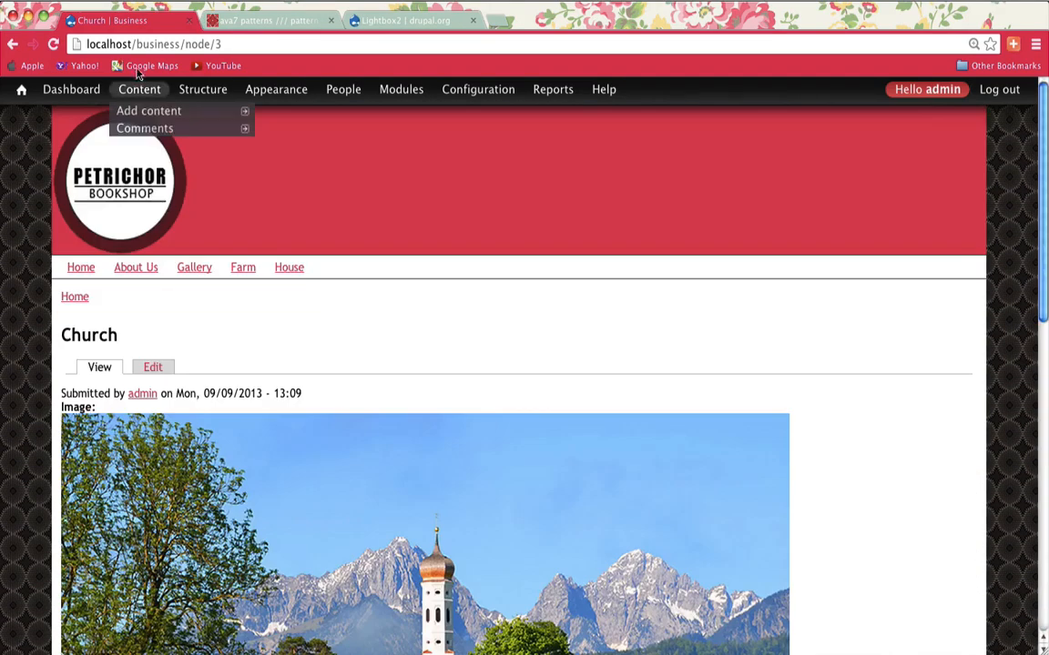
# - Edit the Gallery (Content) view and bring up its Content: Image field settings
pyautogui.click(202, 88)
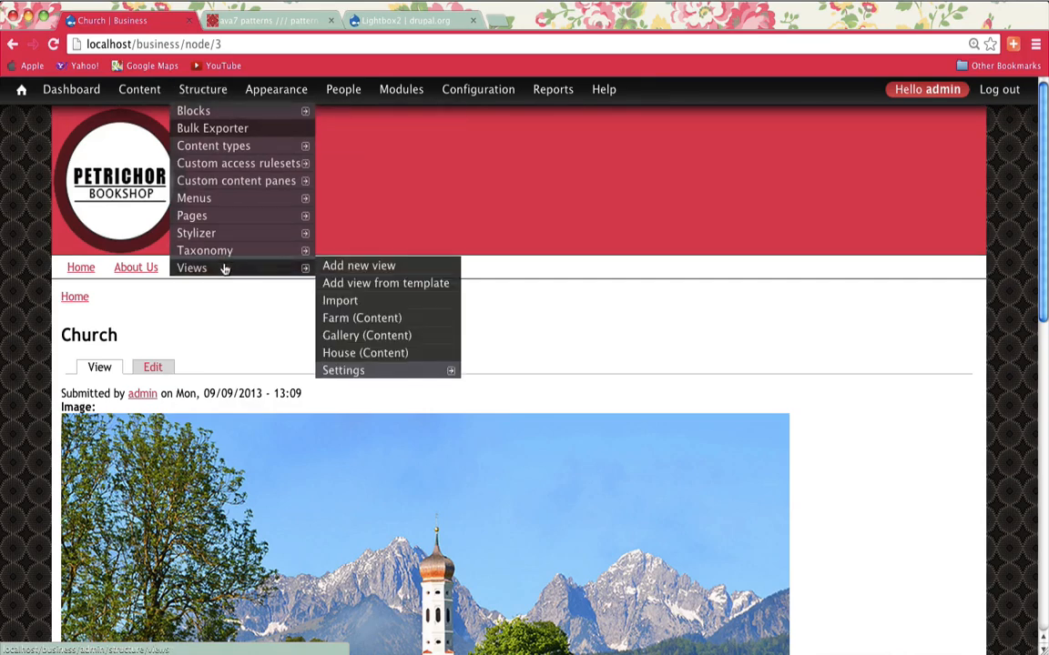
pyautogui.moveTo(367, 335)
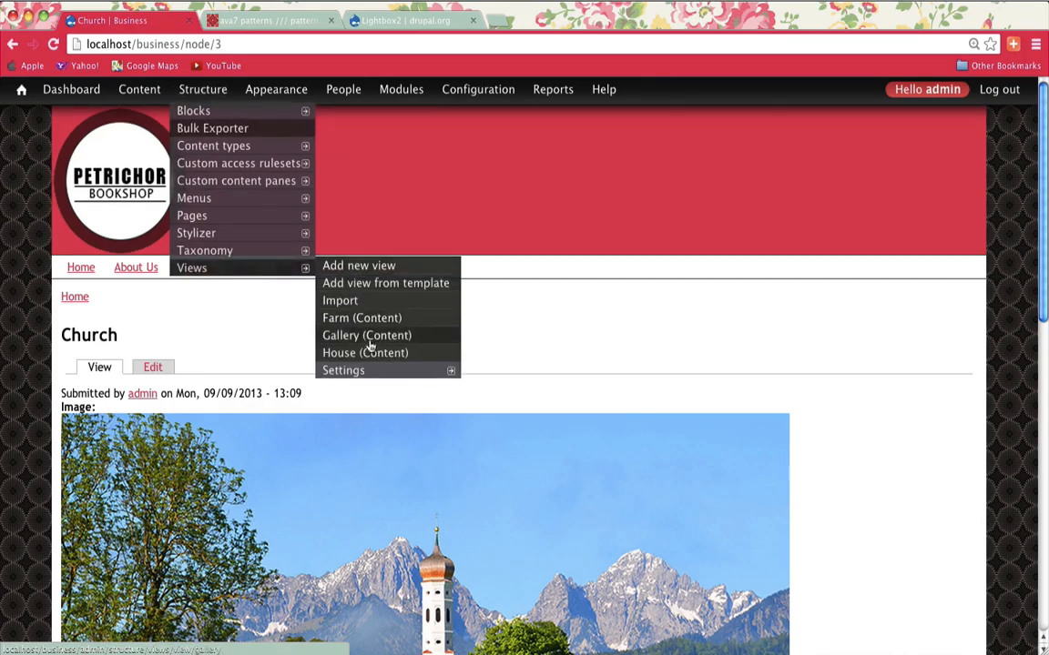
pyautogui.click(366, 335)
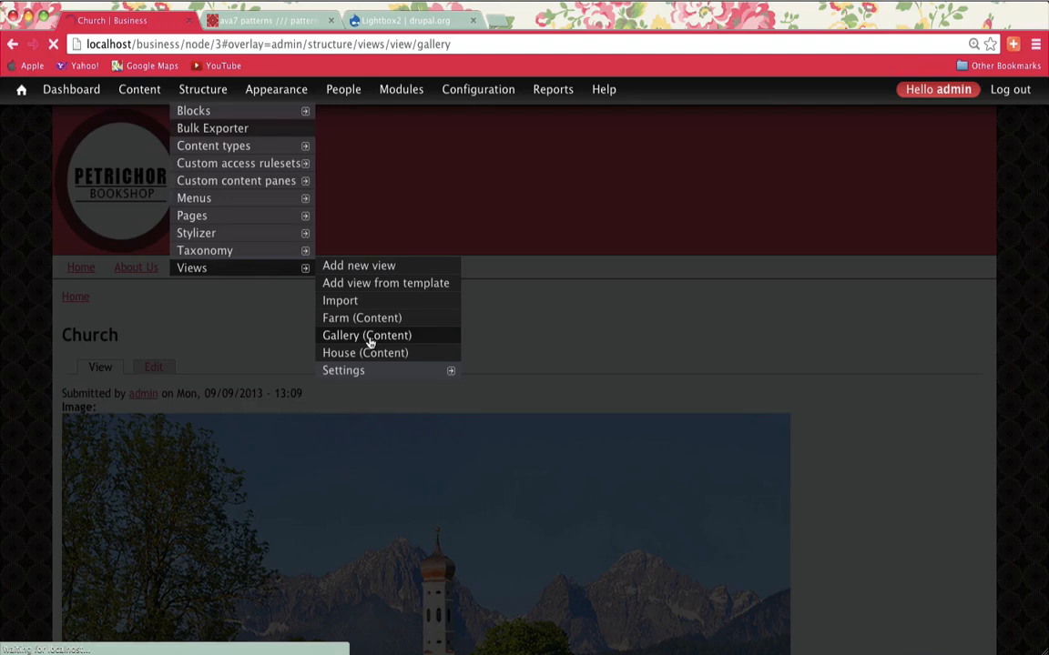
pyautogui.click(367, 335)
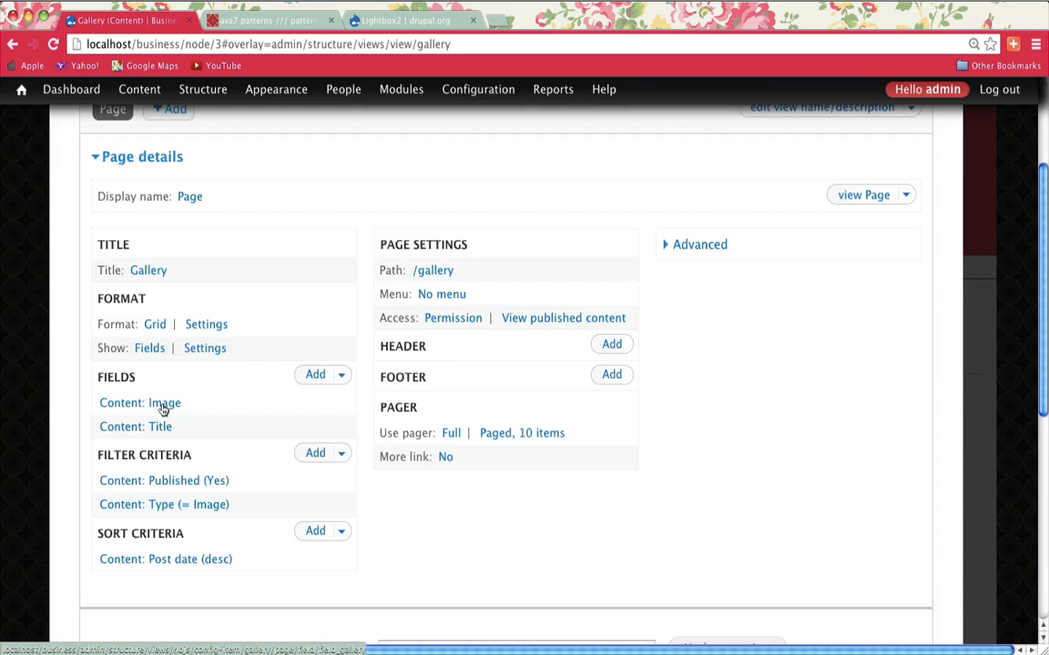
pyautogui.click(139, 402)
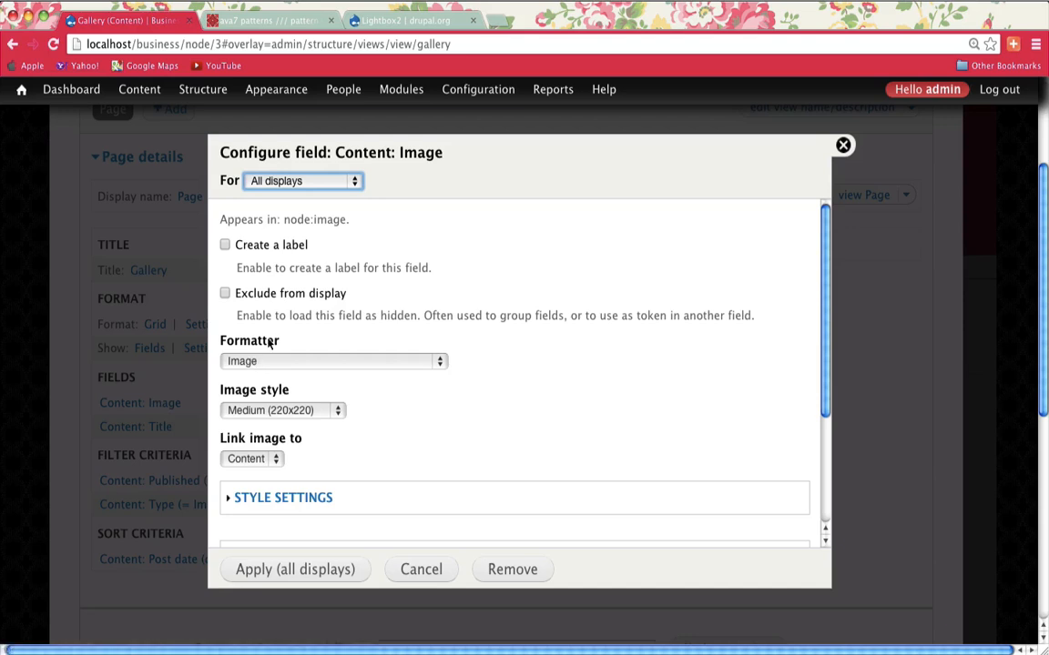
# - Set the Image formatter to 'Lightbox2: lightbox: medium->original' and apply to all displays
pyautogui.click(333, 361)
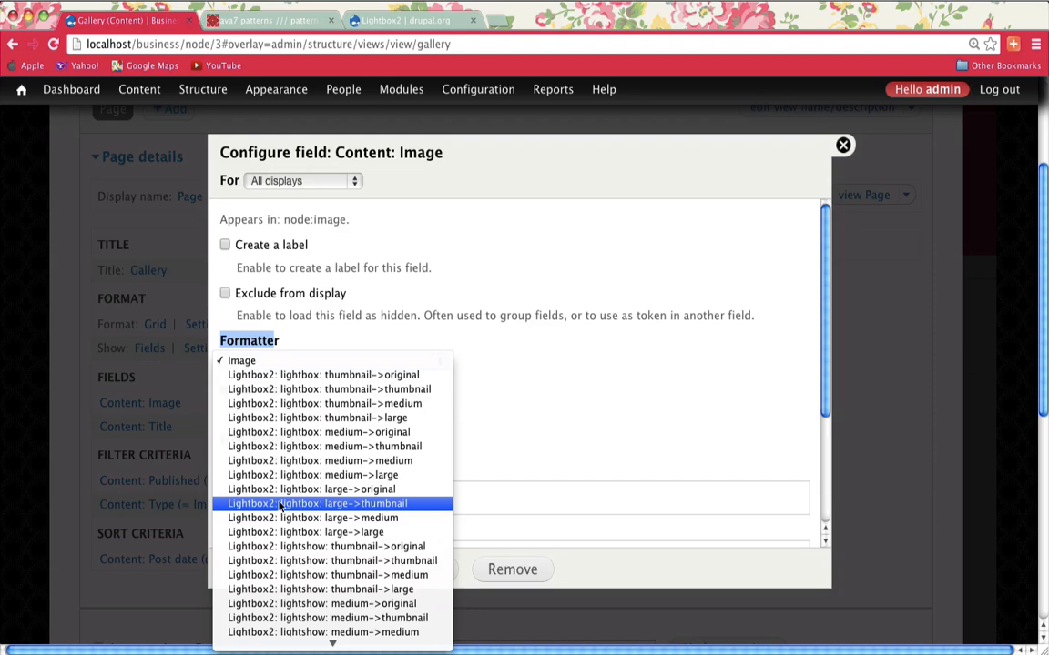
pyautogui.moveTo(317, 417)
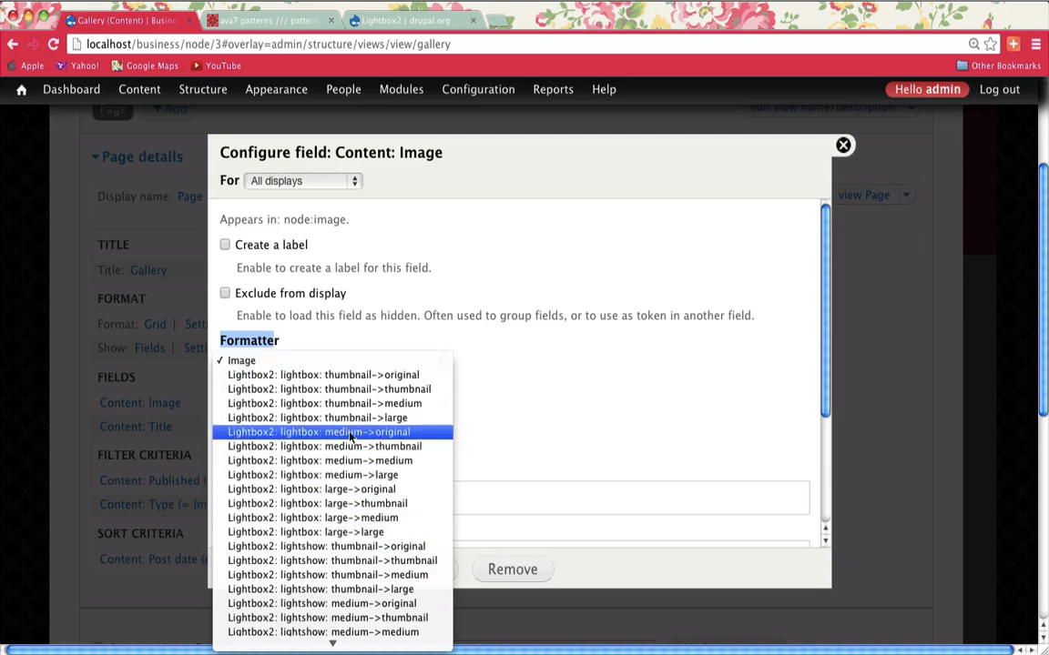
pyautogui.click(318, 432)
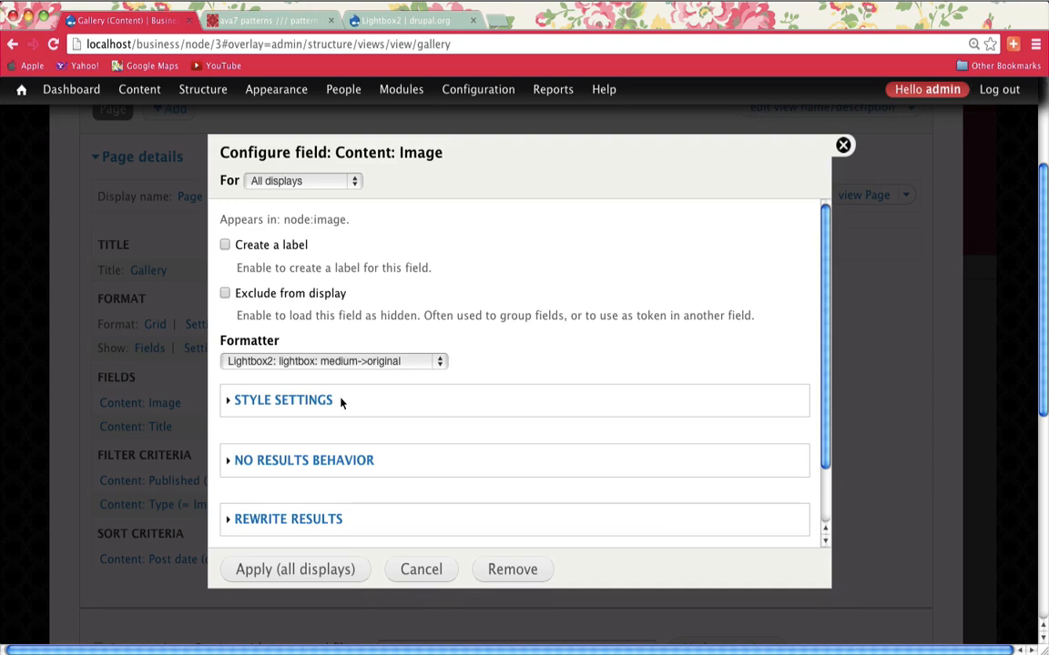
pyautogui.click(282, 400)
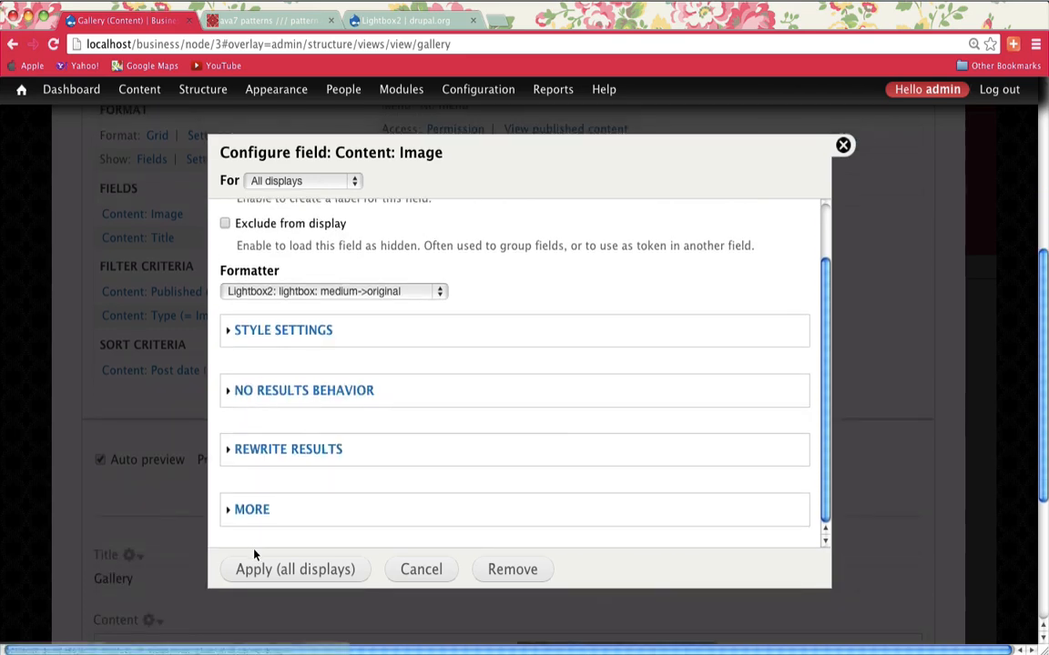
pyautogui.click(294, 569)
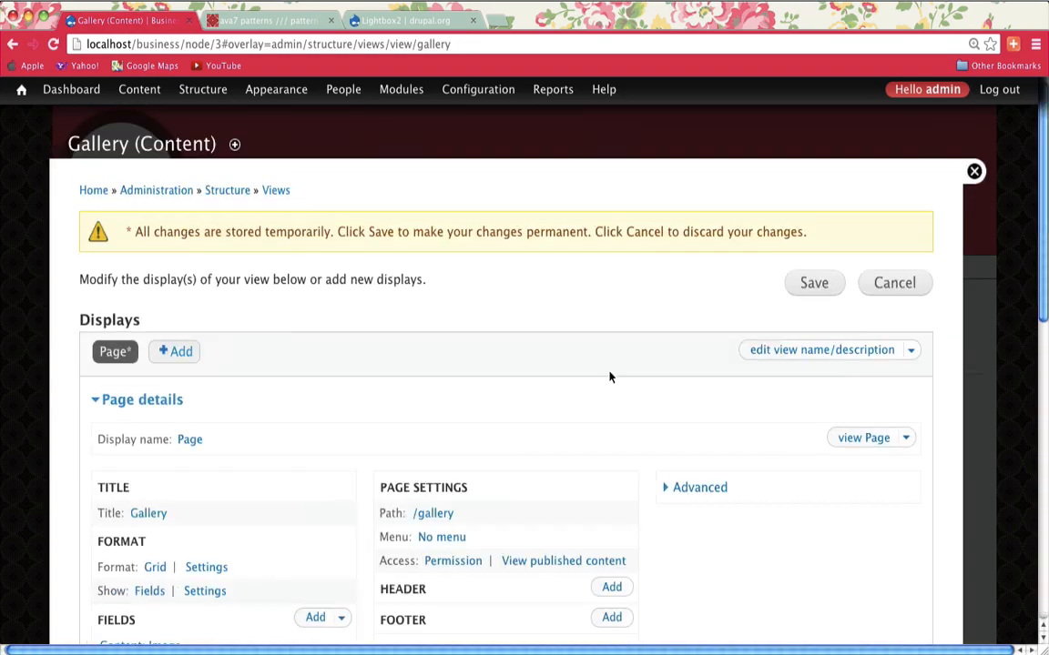
# - Save the Gallery view, test the Sheep lightbox, then open the sheep photo from Farm
pyautogui.click(813, 282)
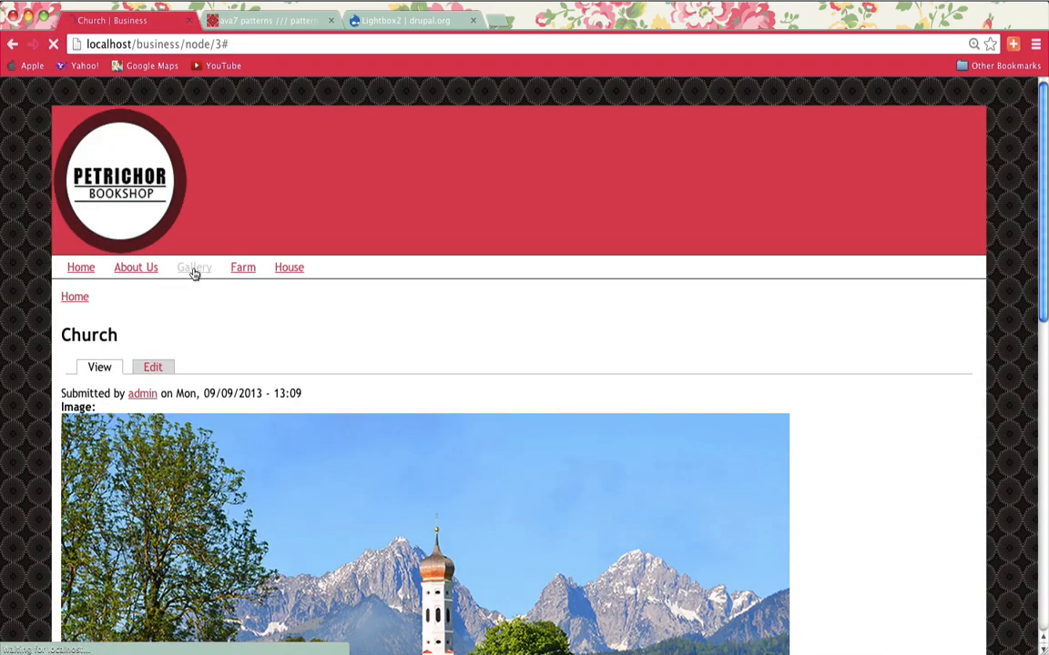
pyautogui.click(194, 267)
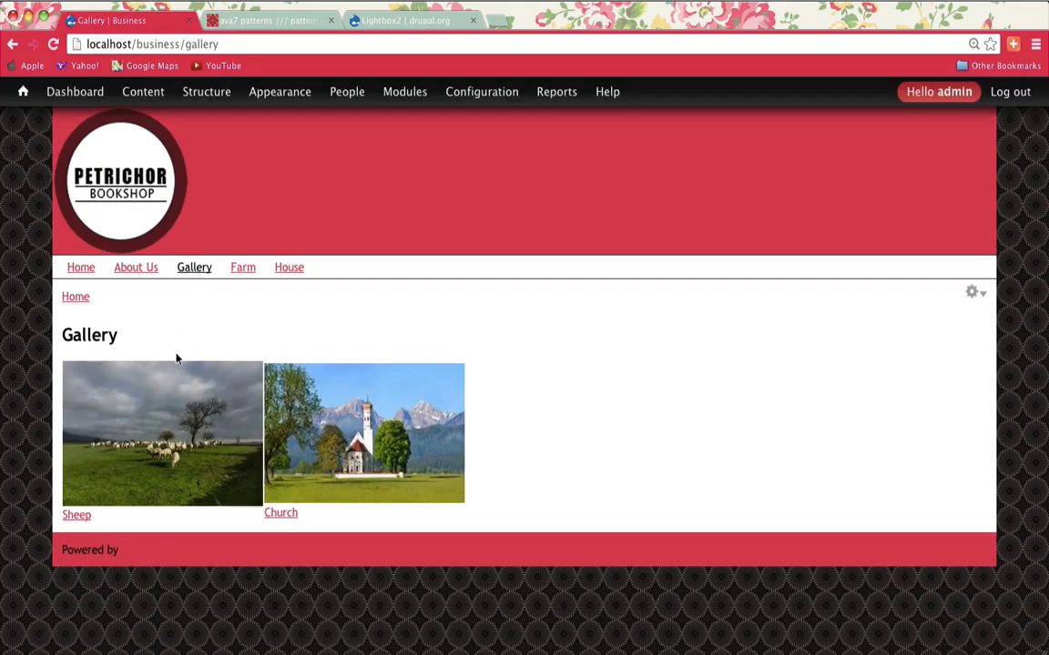
pyautogui.click(162, 433)
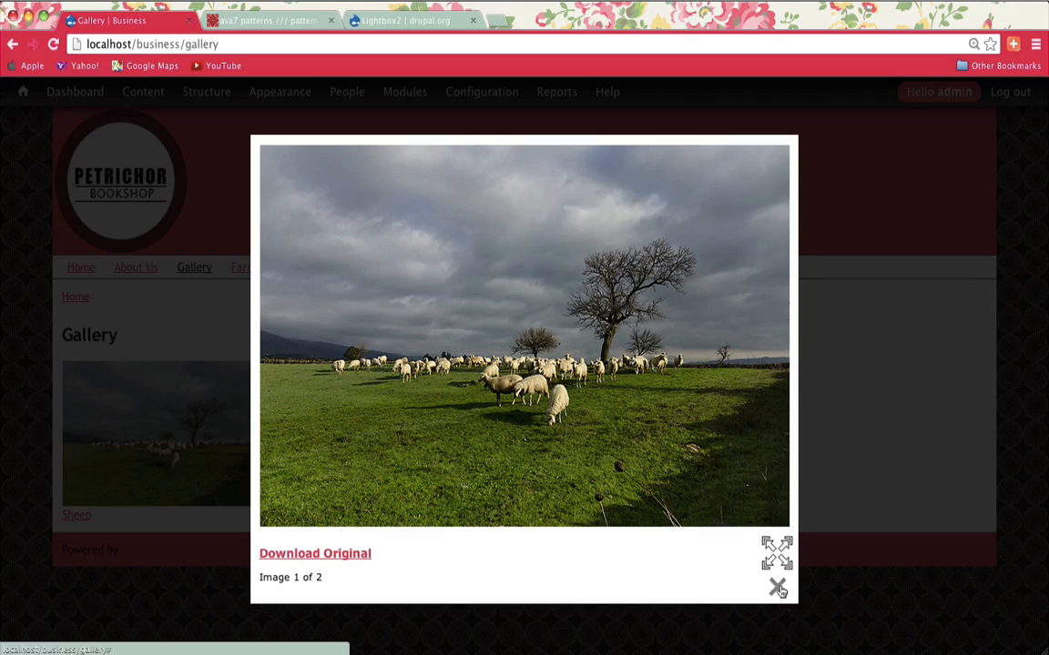
pyautogui.click(777, 587)
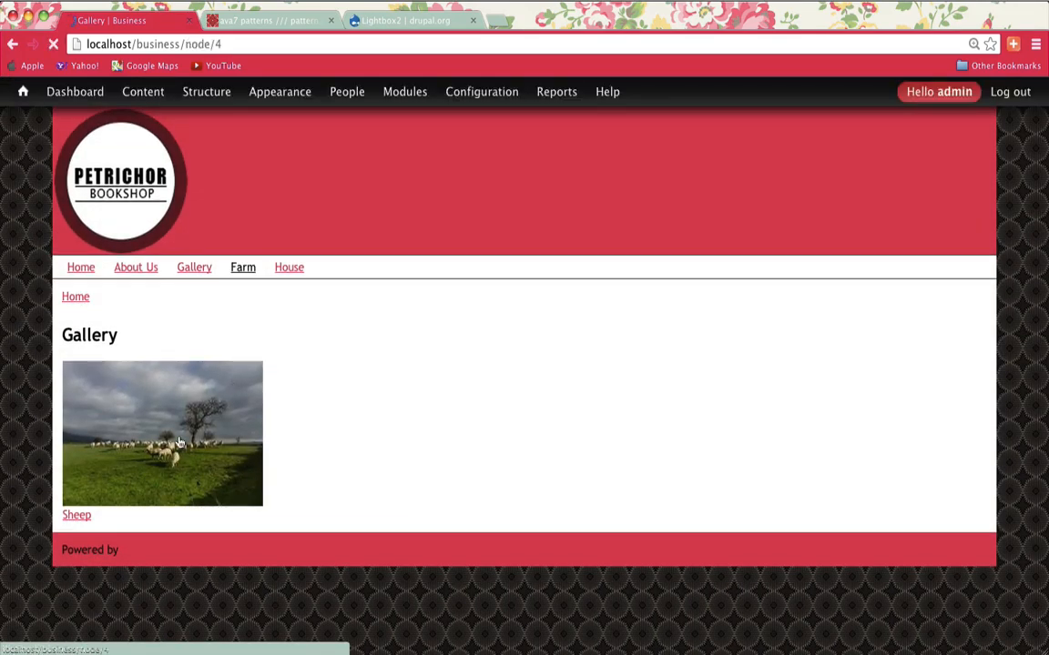
pyautogui.click(162, 432)
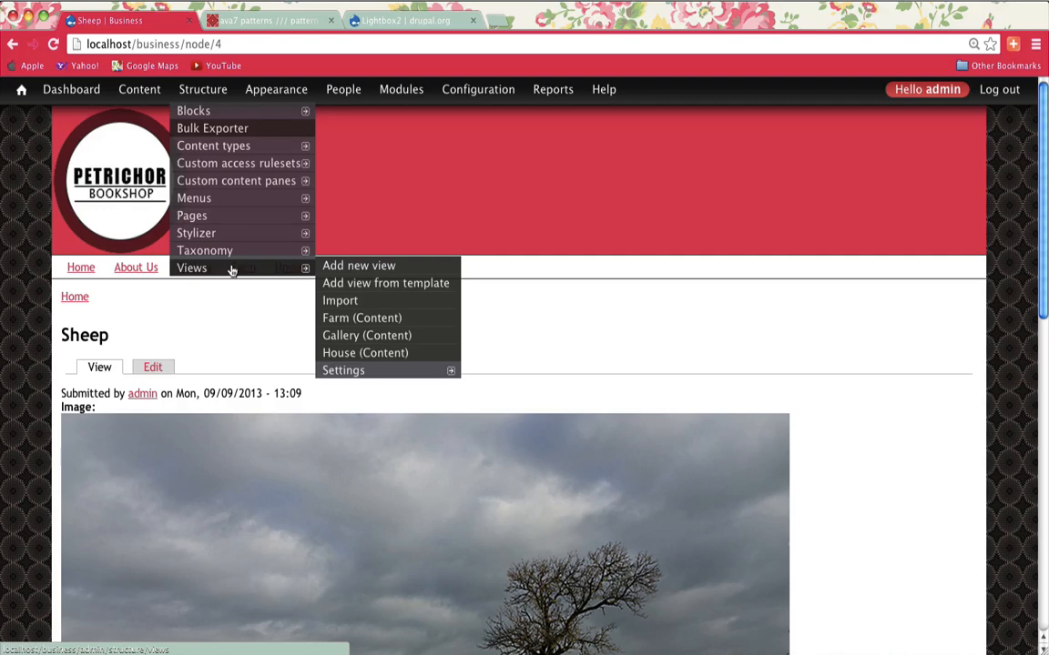
# - Check the Farm view's Content: Image field, then open Church from the Gallery in a lightbox
pyautogui.click(361, 318)
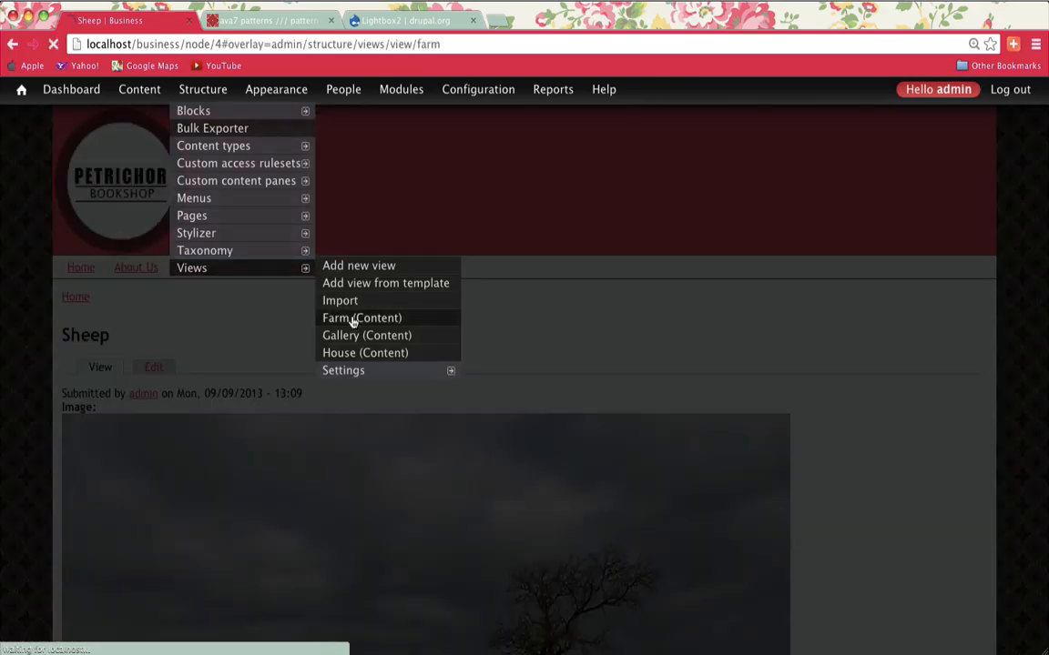
pyautogui.click(361, 318)
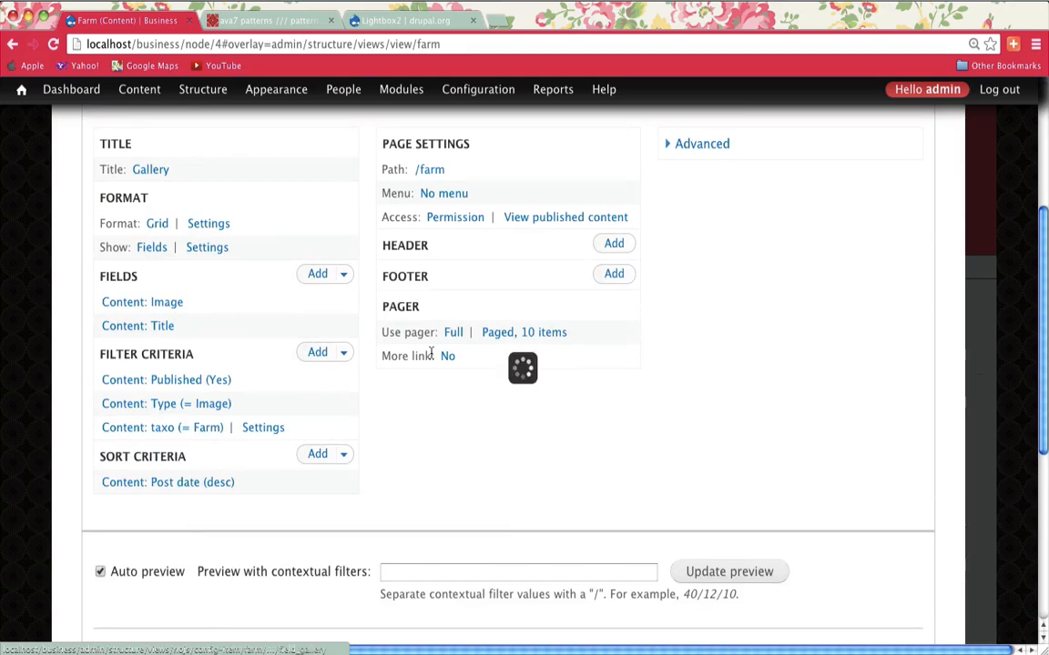
pyautogui.click(142, 301)
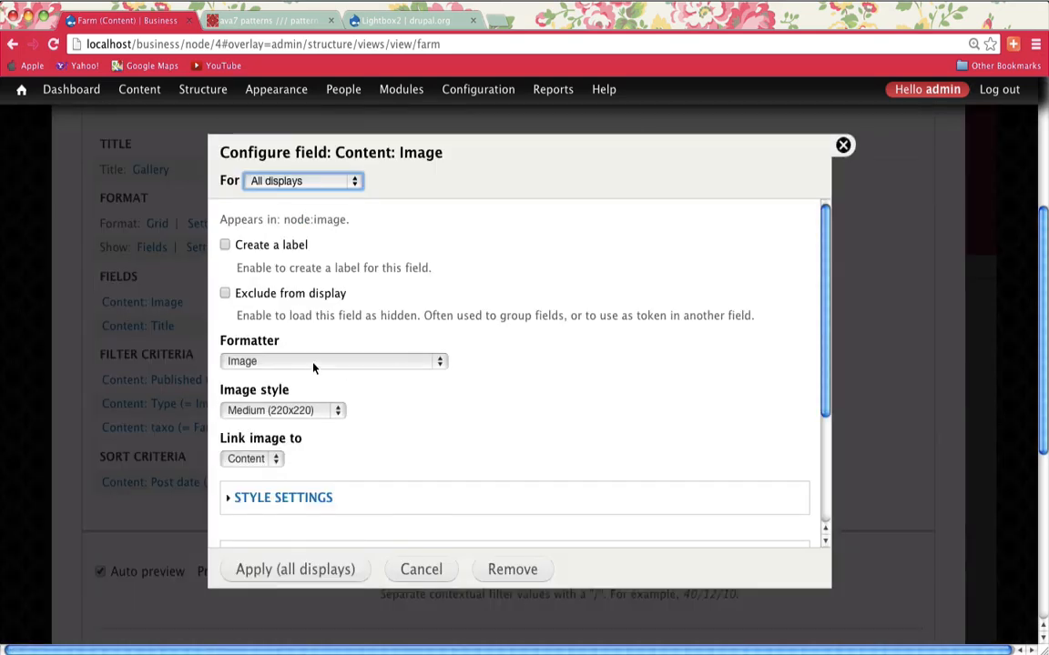
pyautogui.click(332, 362)
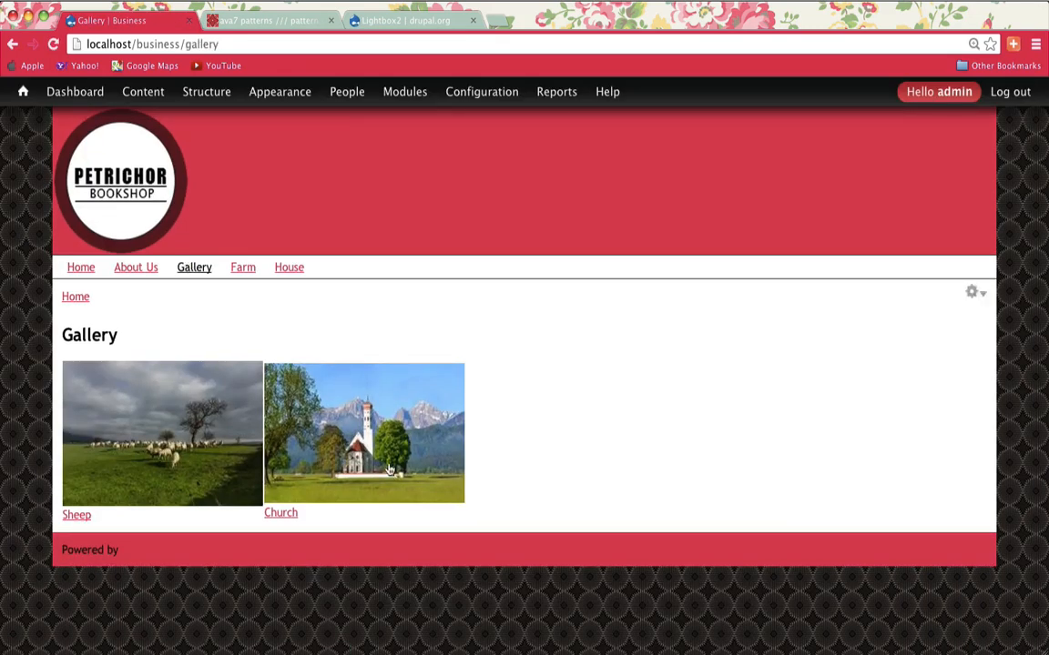
pyautogui.click(364, 433)
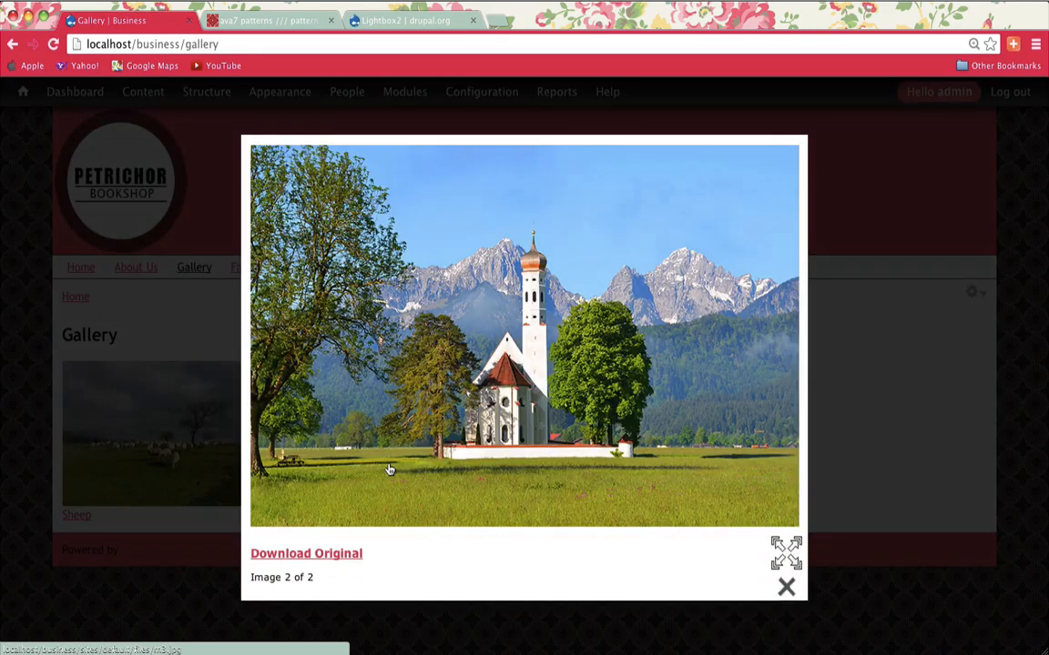